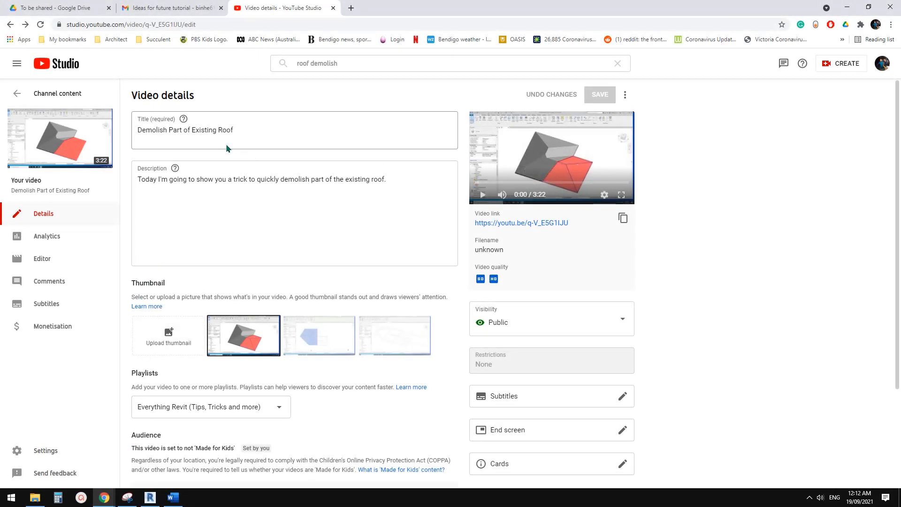
{"action": "mouse_move", "coordinate": [582, 168]}
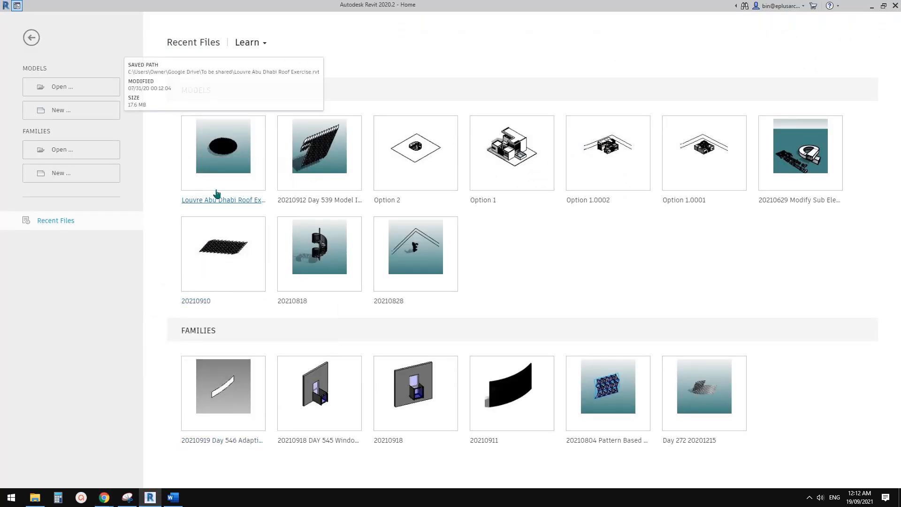
Step: Create a new project from the default template and open its Site floor plan
{"action": "left_click", "coordinate": [60, 110]}
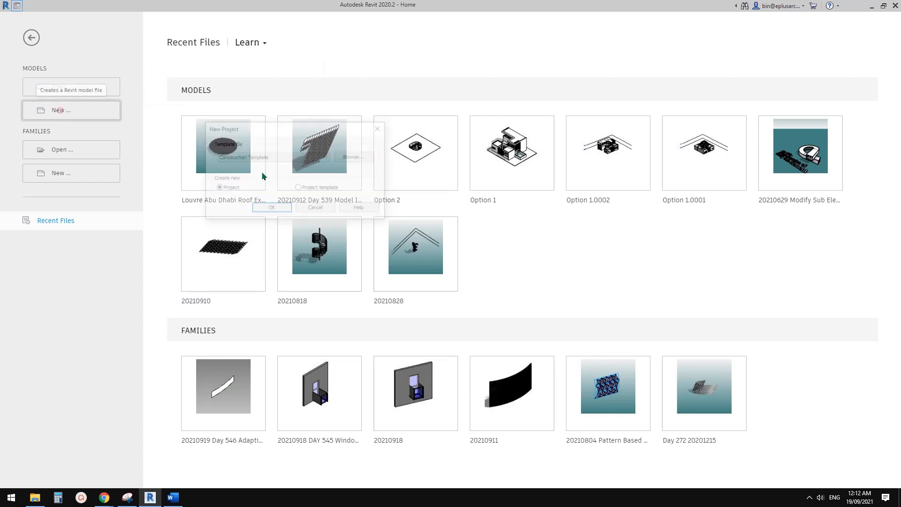
{"action": "left_click", "coordinate": [272, 206]}
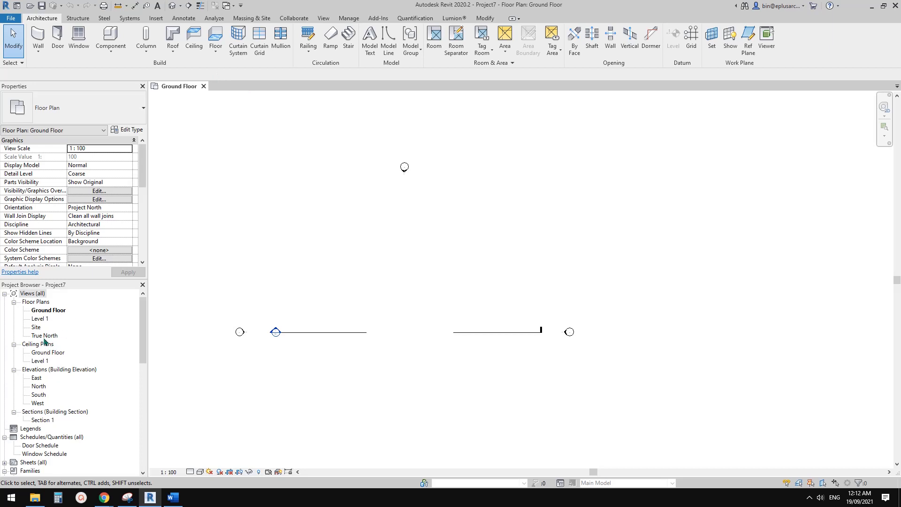
{"action": "double_click", "coordinate": [35, 326]}
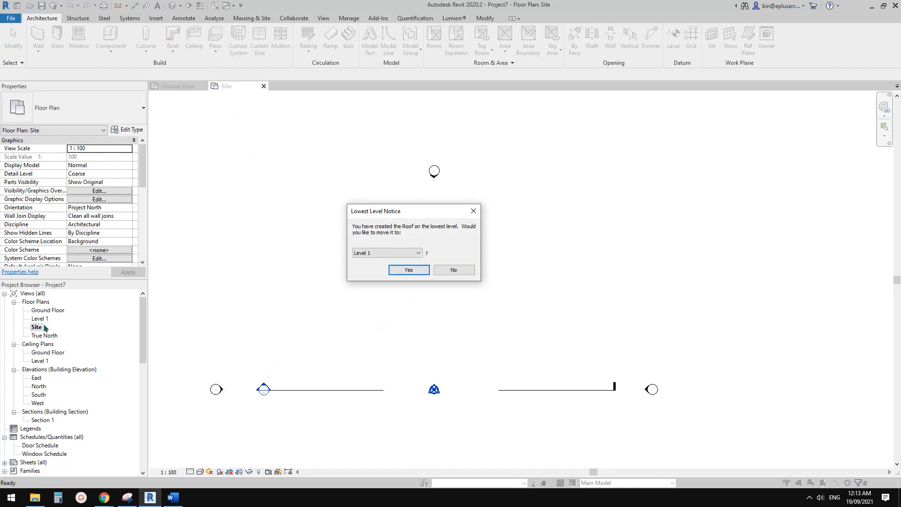
Step: Move the roof to Level 1 and sketch the L-shaped hip roof footprint
{"action": "left_click", "coordinate": [408, 269]}
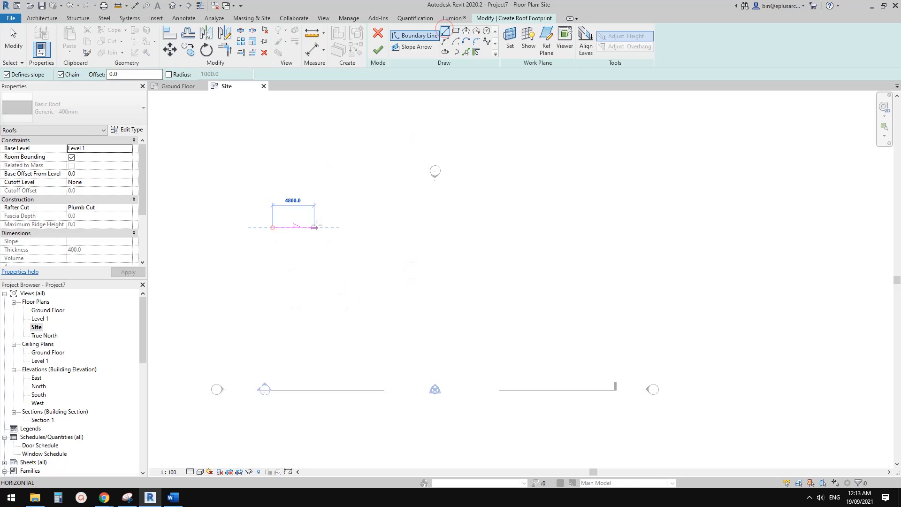
{"action": "left_click", "coordinate": [378, 271]}
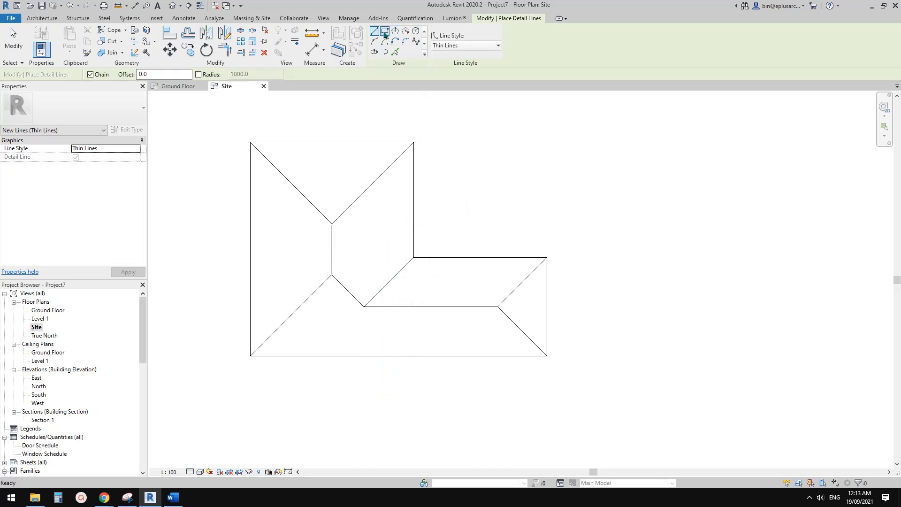
Step: Box the wing with a rectangular detail line and add a rectangular hip roof over it
{"action": "left_click", "coordinate": [385, 30]}
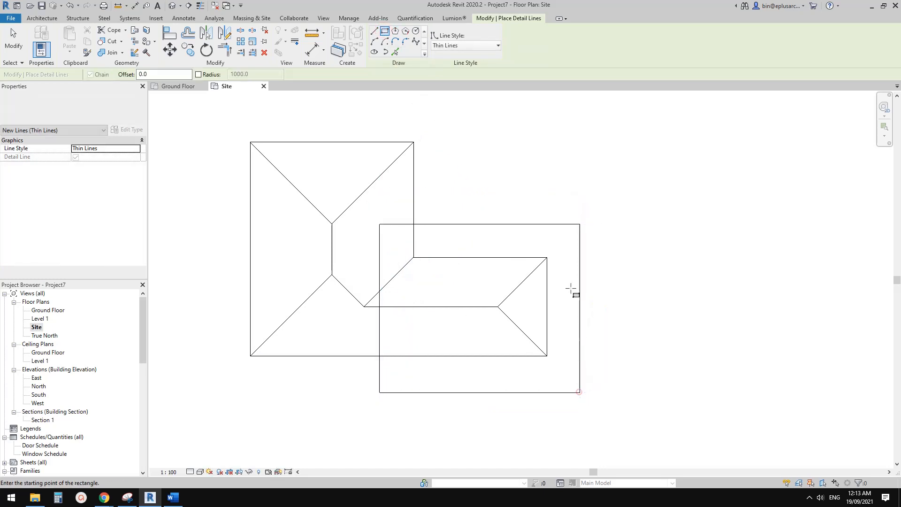
{"action": "left_click", "coordinate": [578, 392]}
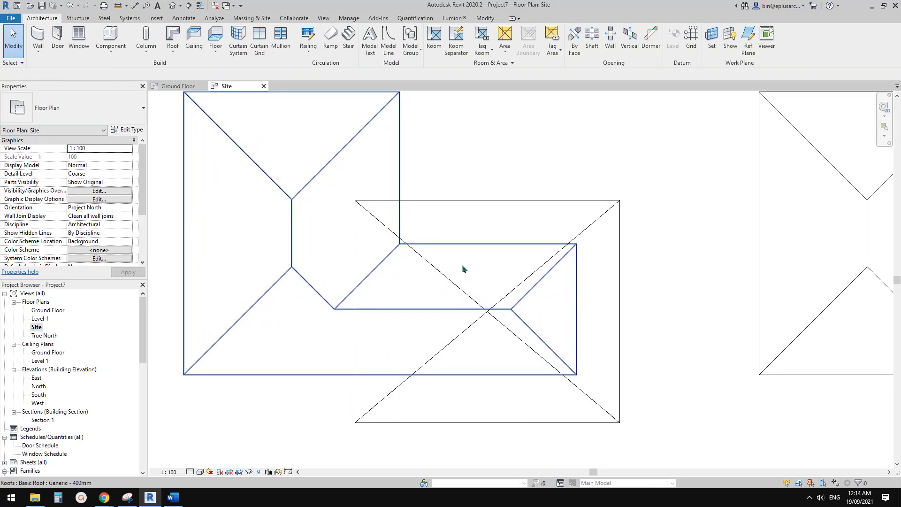
{"action": "mouse_move", "coordinate": [463, 269]}
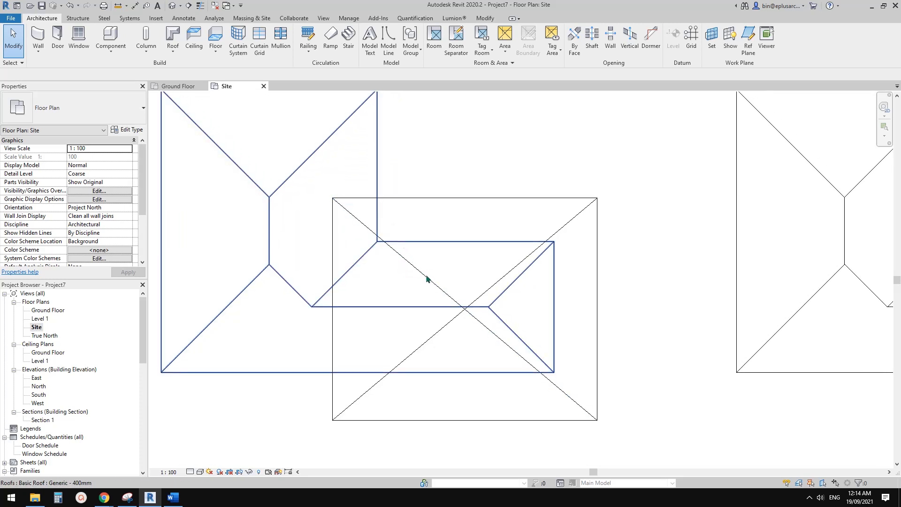
Step: Select the three L-shaped roofs and set Phase Created to Existing
{"action": "left_click", "coordinate": [424, 278]}
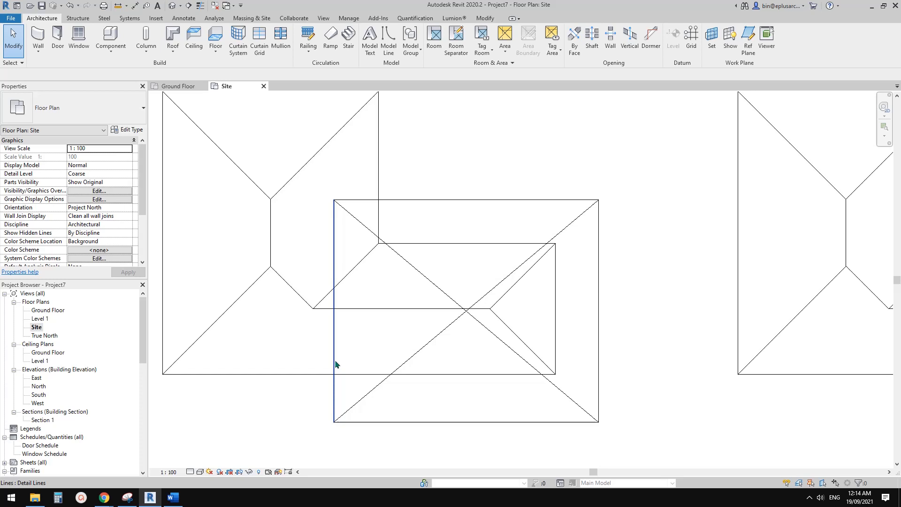
{"action": "left_click", "coordinate": [345, 198]}
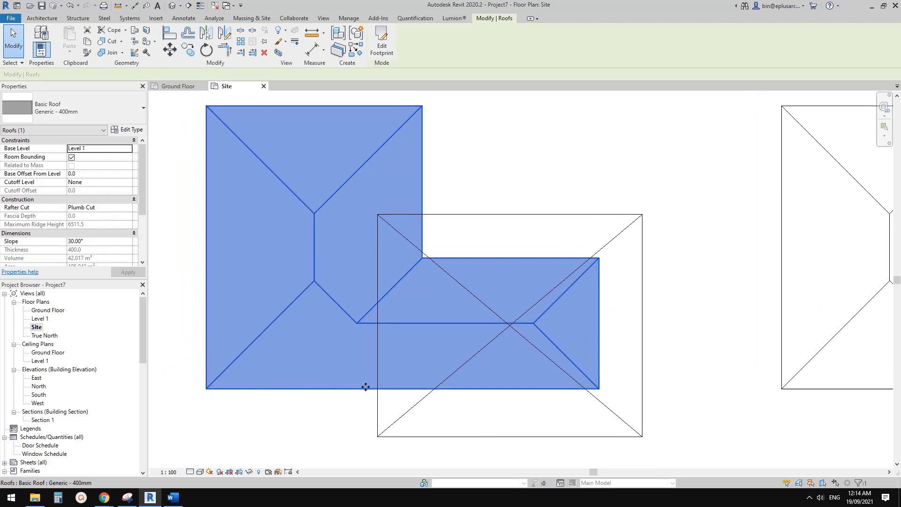
{"action": "mouse_move", "coordinate": [203, 181]}
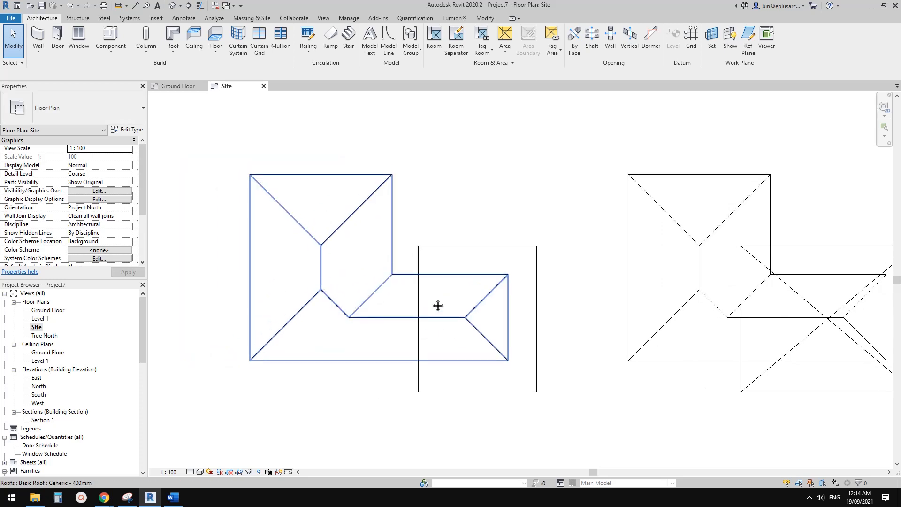
{"action": "left_click", "coordinate": [437, 305]}
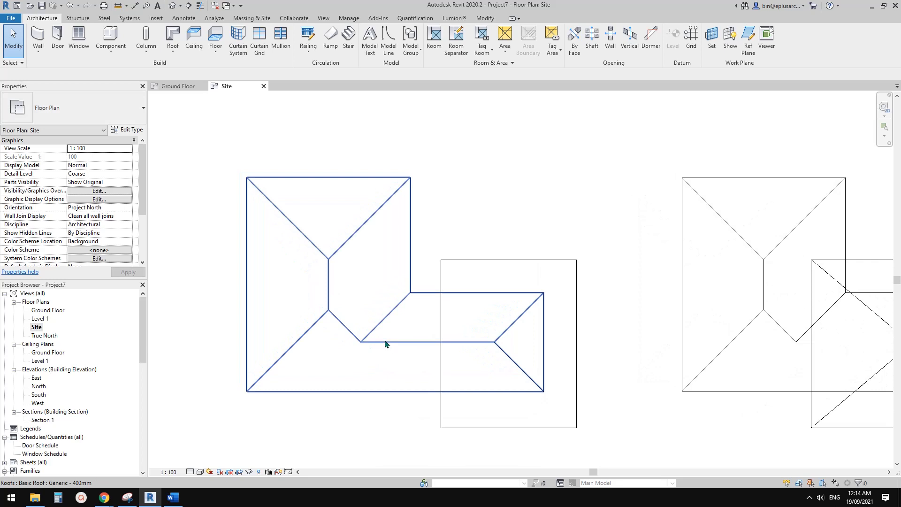
{"action": "left_click", "coordinate": [384, 343]}
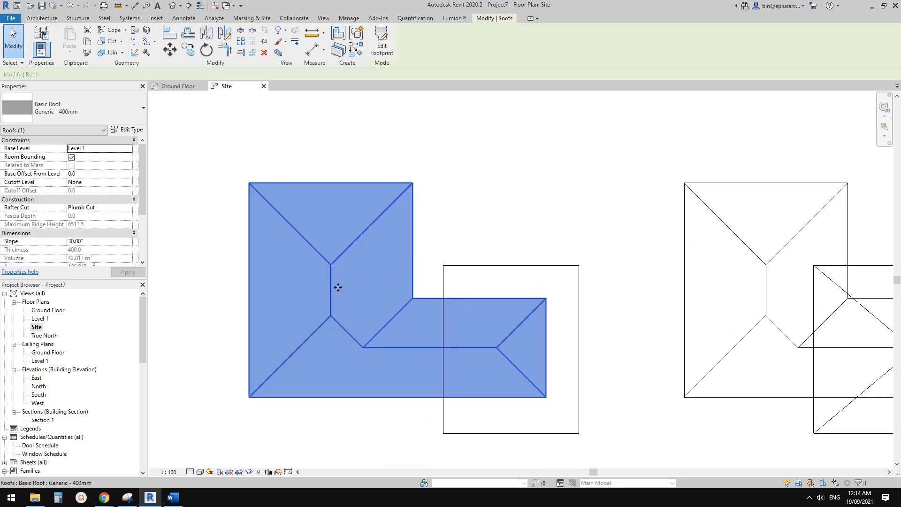
{"action": "mouse_move", "coordinate": [445, 380]}
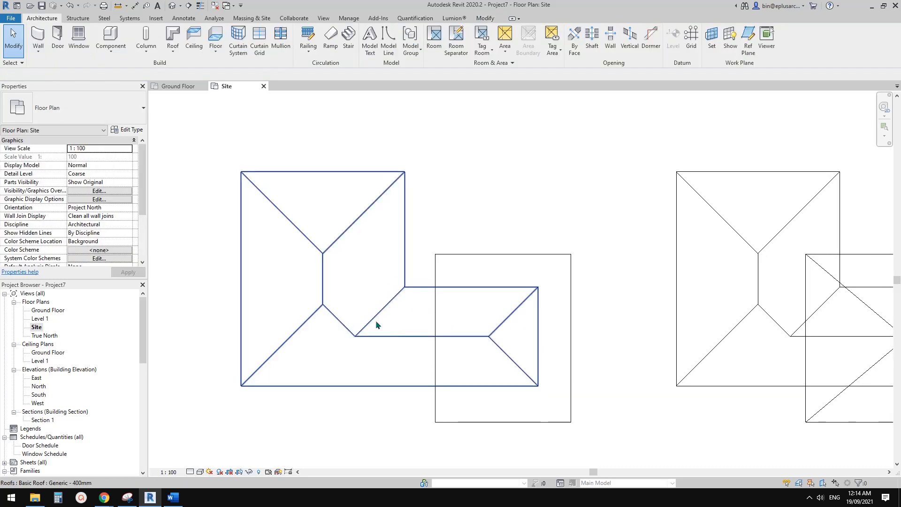
{"action": "left_click", "coordinate": [376, 326]}
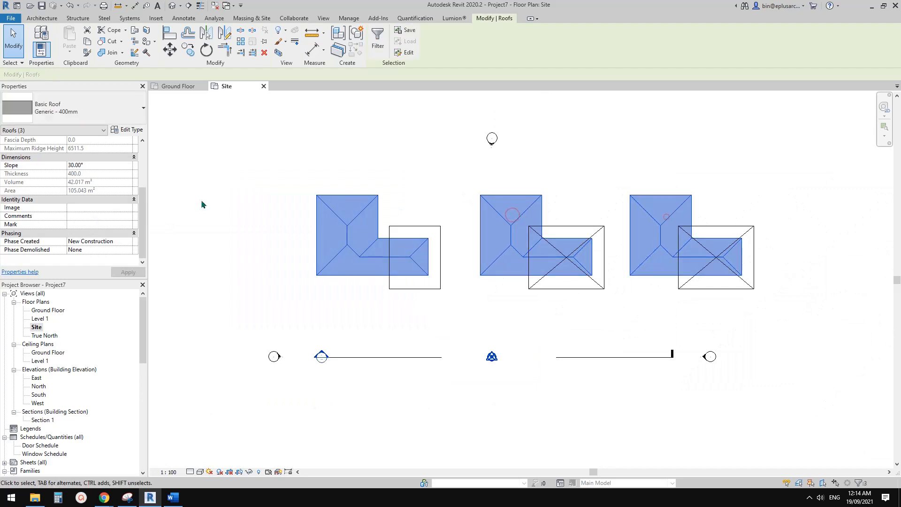
{"action": "left_click", "coordinate": [98, 241]}
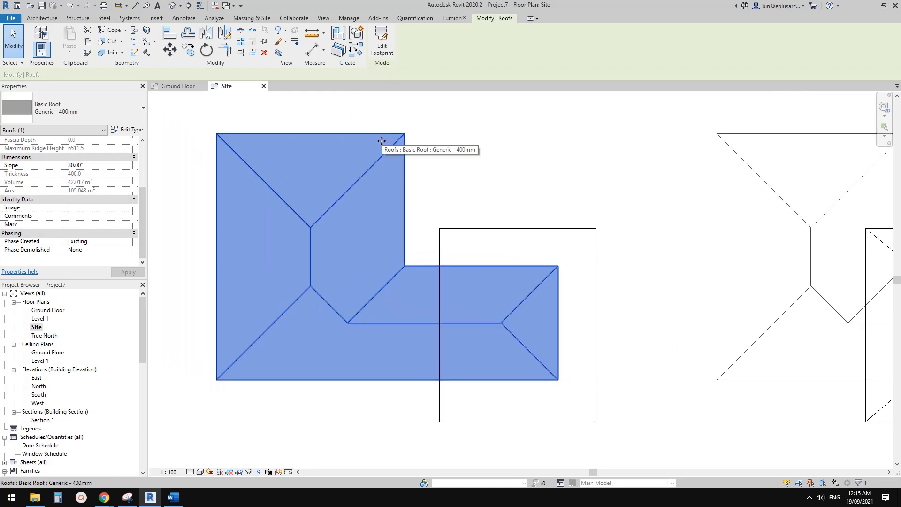
{"action": "mouse_move", "coordinate": [403, 273]}
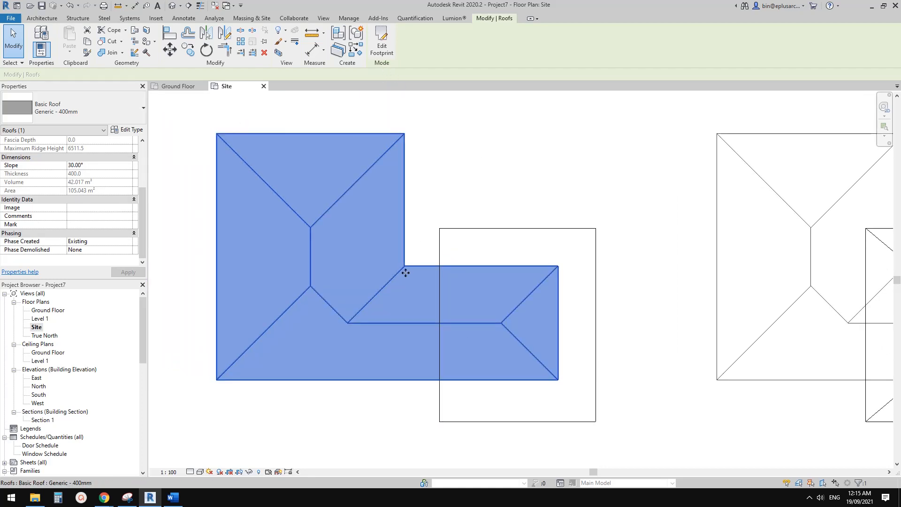
Step: Edit the first roof's footprint so the wing ends at the rectangular outline
{"action": "left_click", "coordinate": [381, 38]}
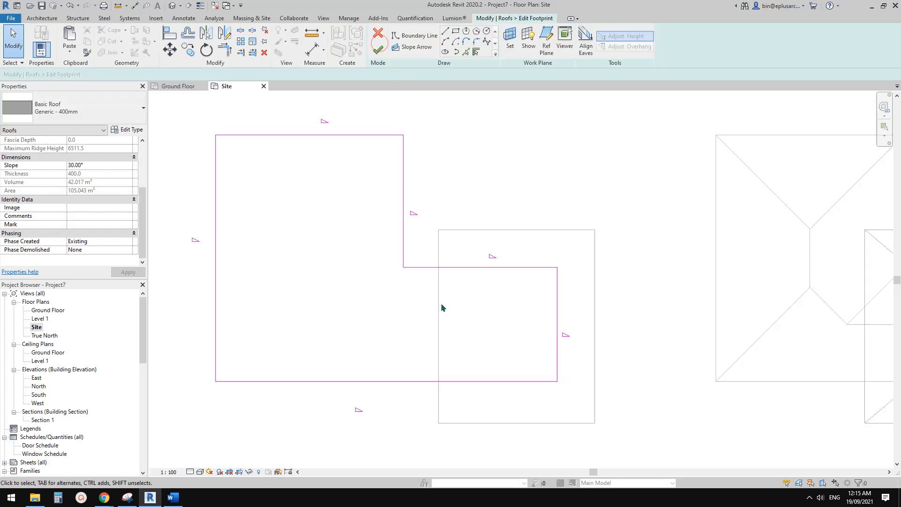
{"action": "left_click", "coordinate": [438, 324]}
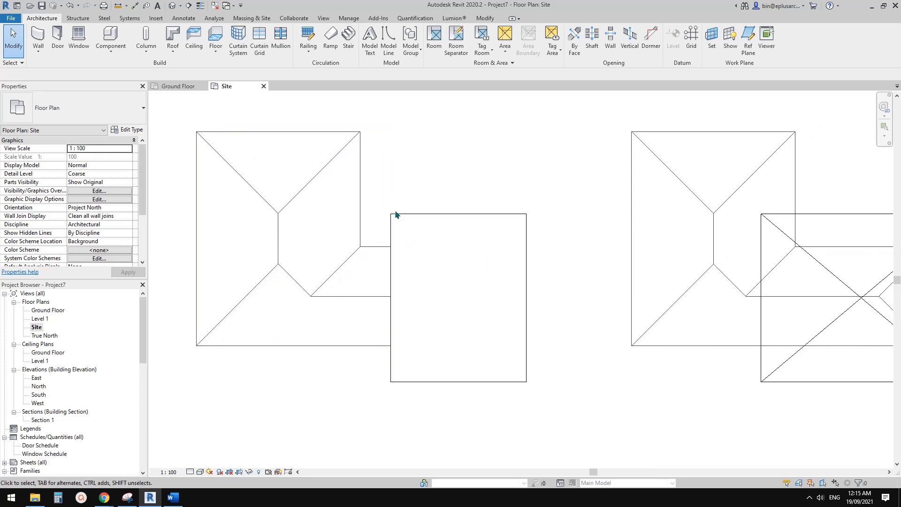
{"action": "mouse_move", "coordinate": [537, 279]}
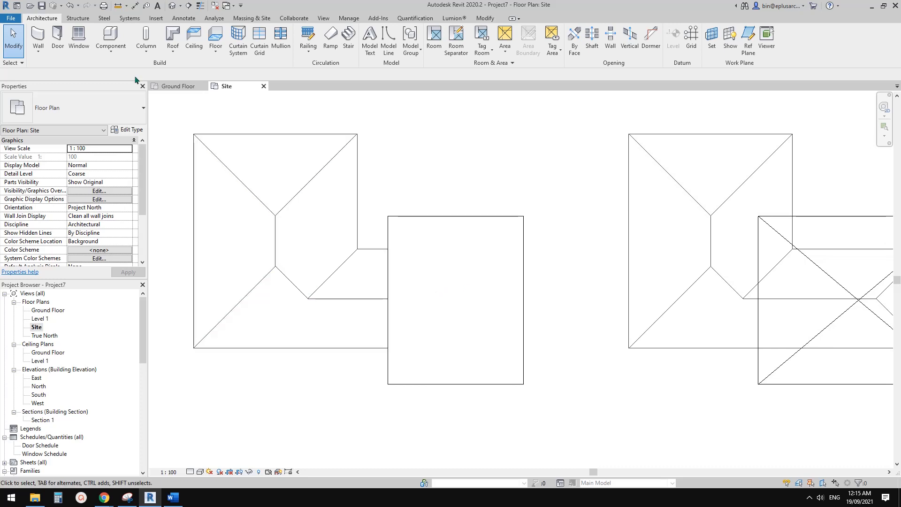
Step: Paste the copied wing roof piece Aligned to Same Place and select it
{"action": "left_click", "coordinate": [71, 38]}
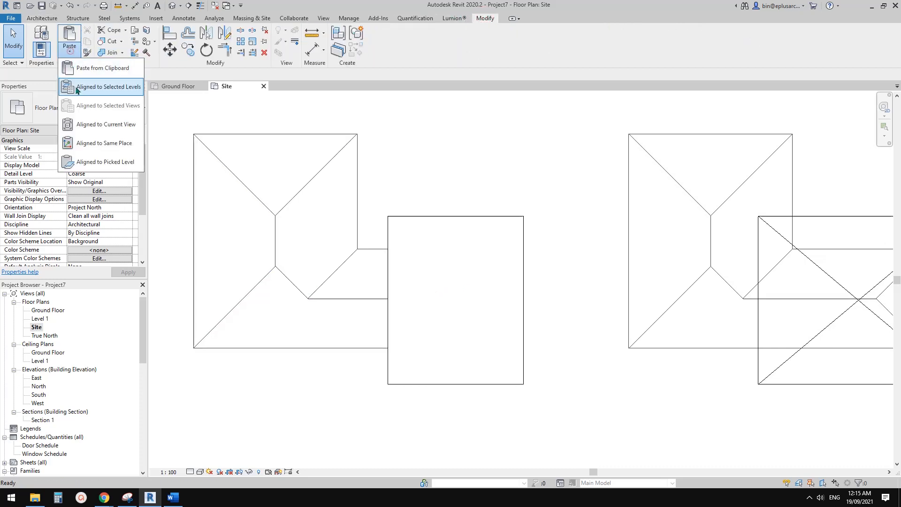
{"action": "mouse_move", "coordinate": [105, 142]}
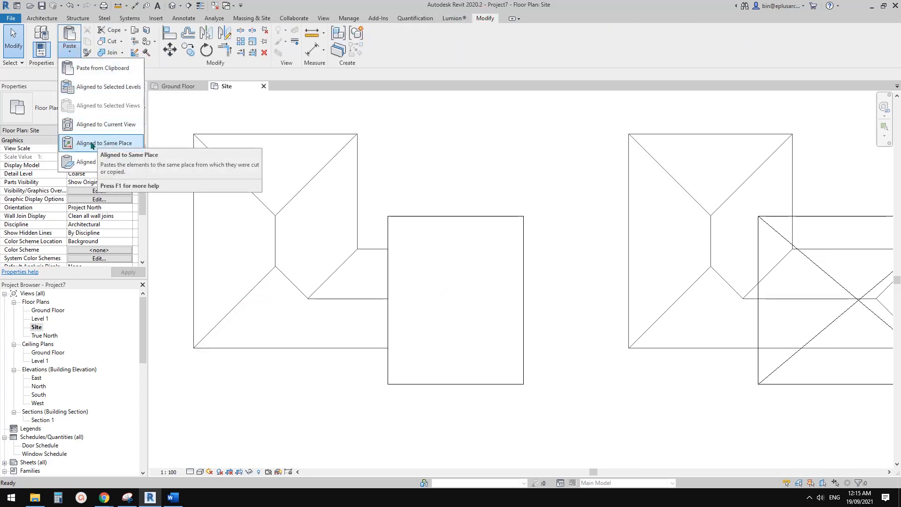
{"action": "left_click", "coordinate": [108, 142]}
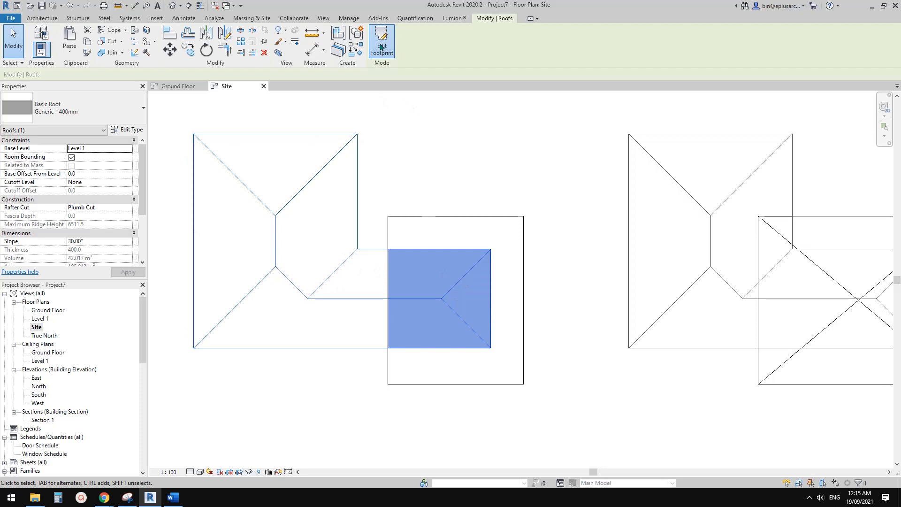
{"action": "left_click", "coordinate": [381, 40]}
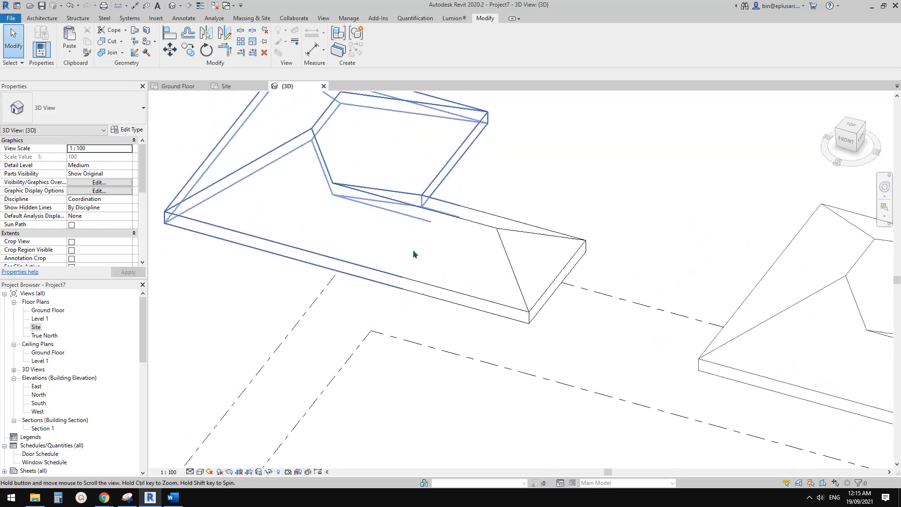
Step: Set the wing roof piece to Existing with a Phase Demolished, then return to the Site plan
{"action": "left_click", "coordinate": [497, 273]}
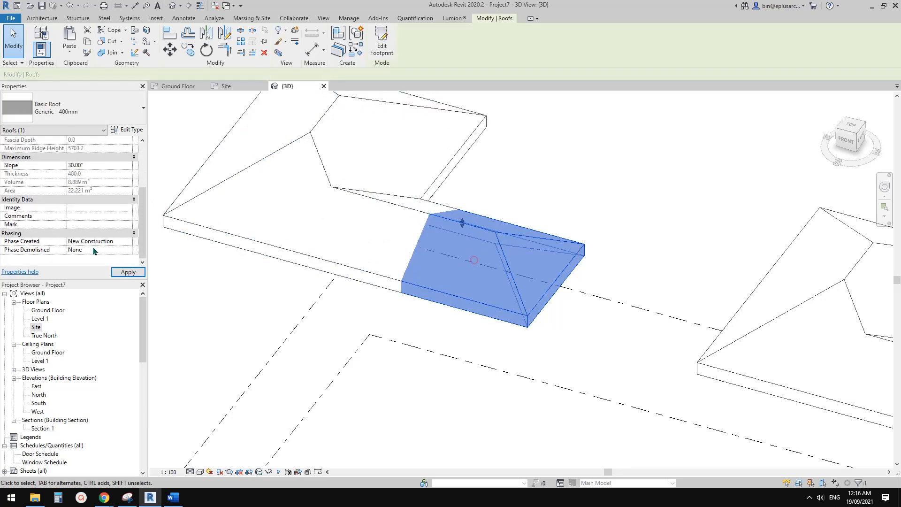
{"action": "left_click", "coordinate": [128, 240]}
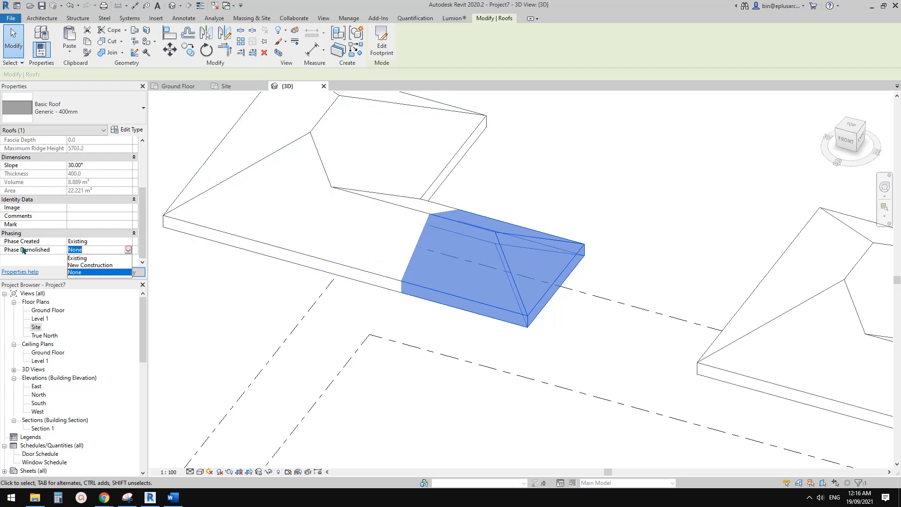
{"action": "left_click", "coordinate": [90, 265]}
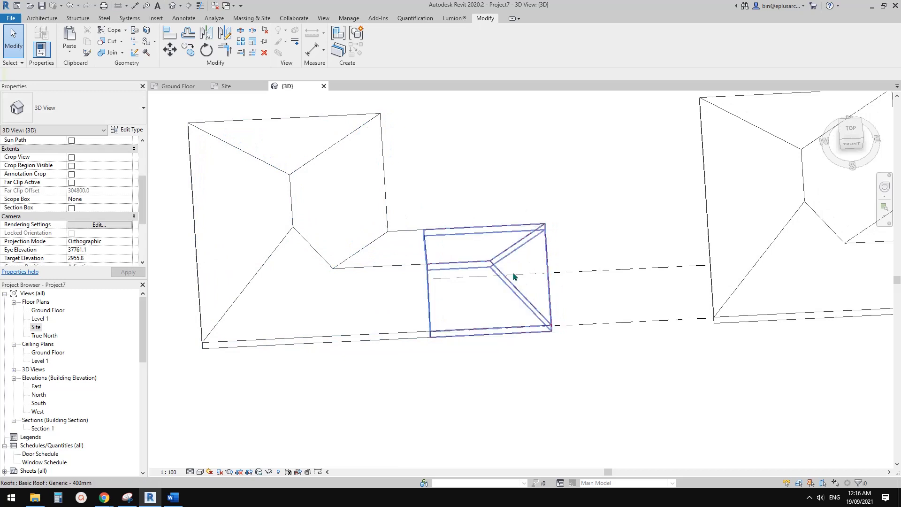
{"action": "left_click_drag", "start_coordinate": [514, 276], "coordinate": [377, 270]}
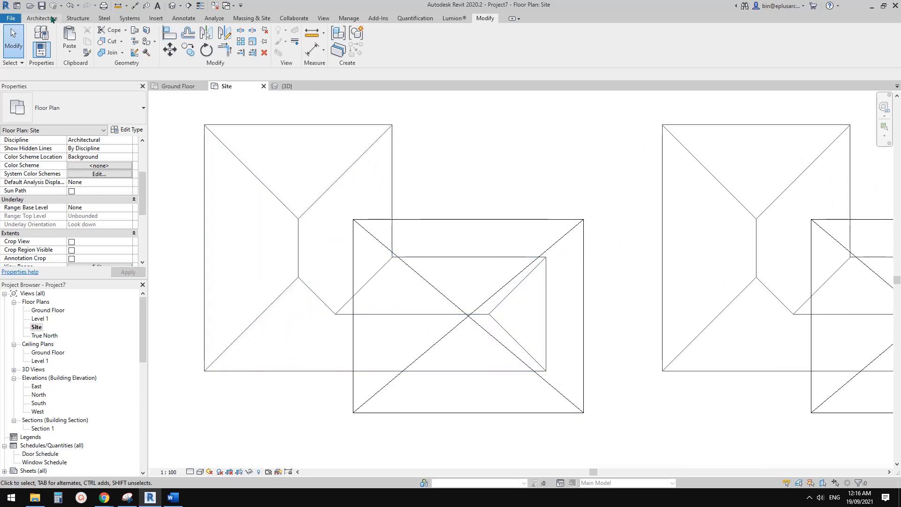
Step: Start a vertical opening from the Architecture tools and pick the first L-shaped roof
{"action": "left_click", "coordinate": [44, 18]}
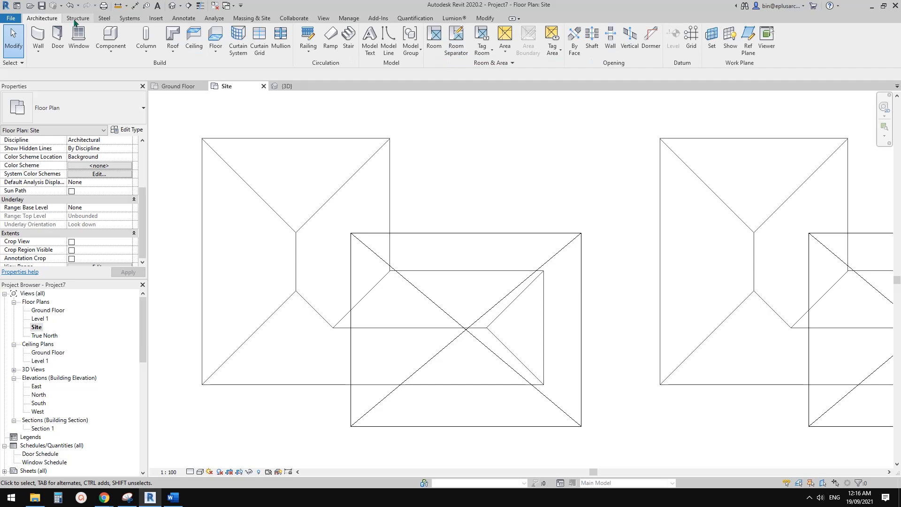
{"action": "mouse_move", "coordinate": [630, 37]}
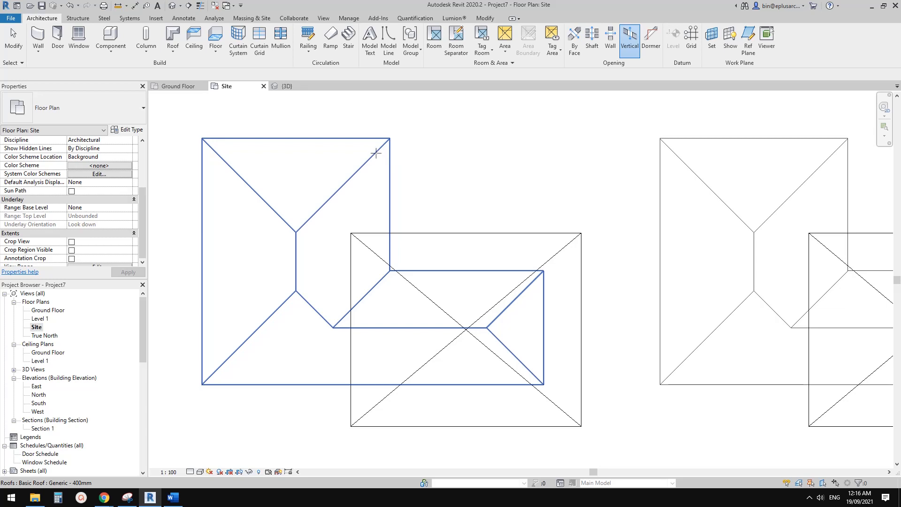
{"action": "left_click", "coordinate": [630, 37]}
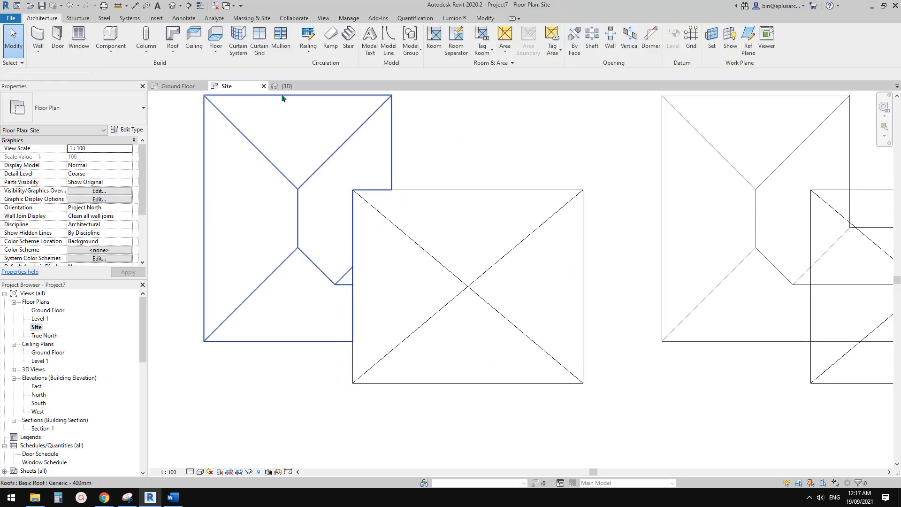
Step: In the 3D view inspect the wing opening cut's boundary sketch and exit it
{"action": "left_click", "coordinate": [287, 86]}
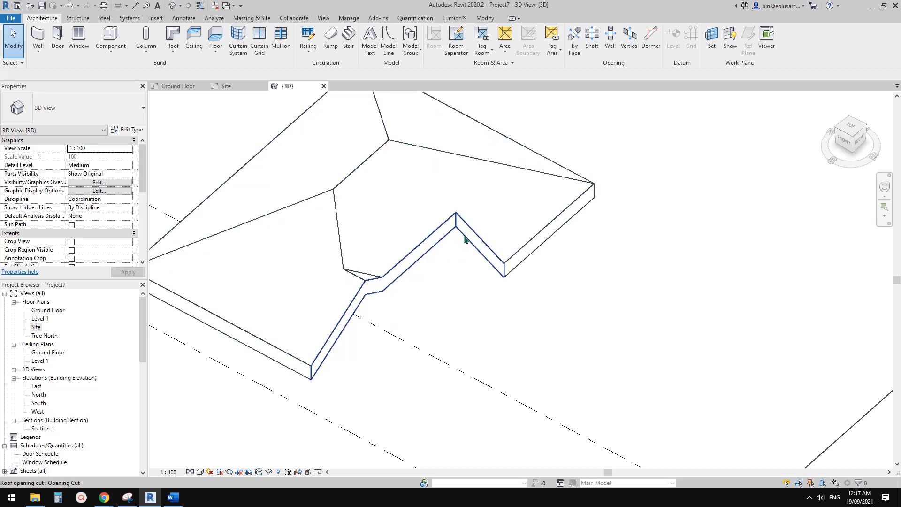
{"action": "left_click", "coordinate": [466, 240]}
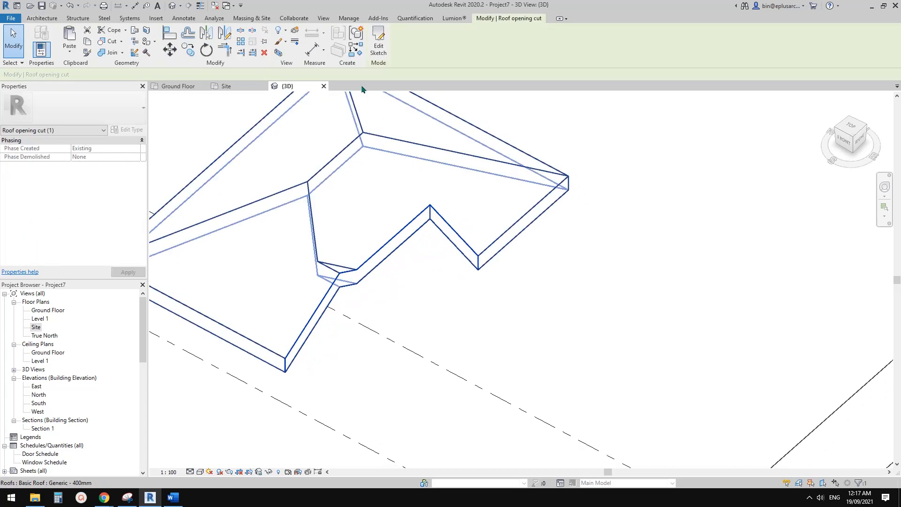
{"action": "mouse_move", "coordinate": [378, 40]}
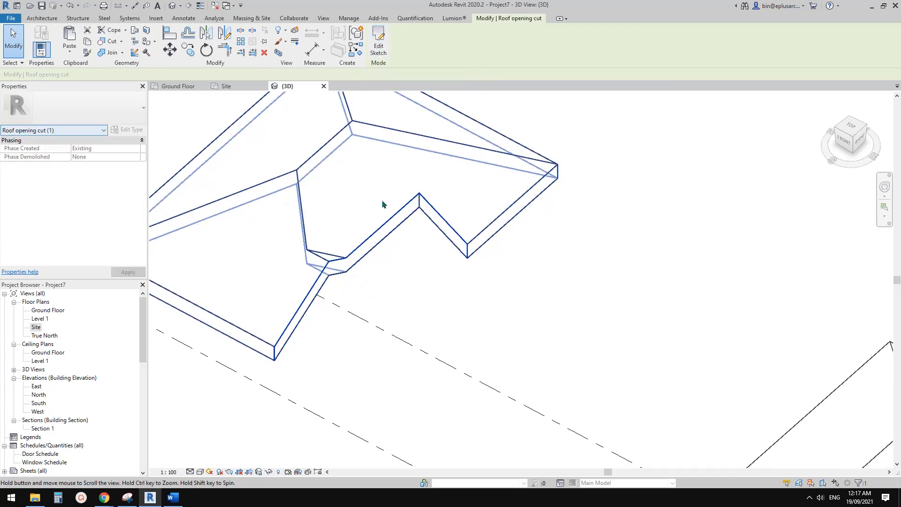
{"action": "left_click", "coordinate": [379, 40]}
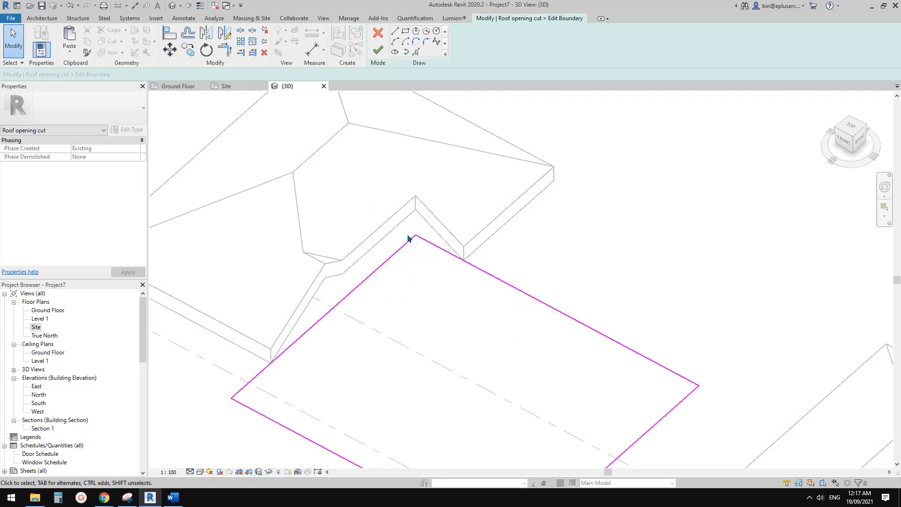
{"action": "left_click", "coordinate": [378, 49]}
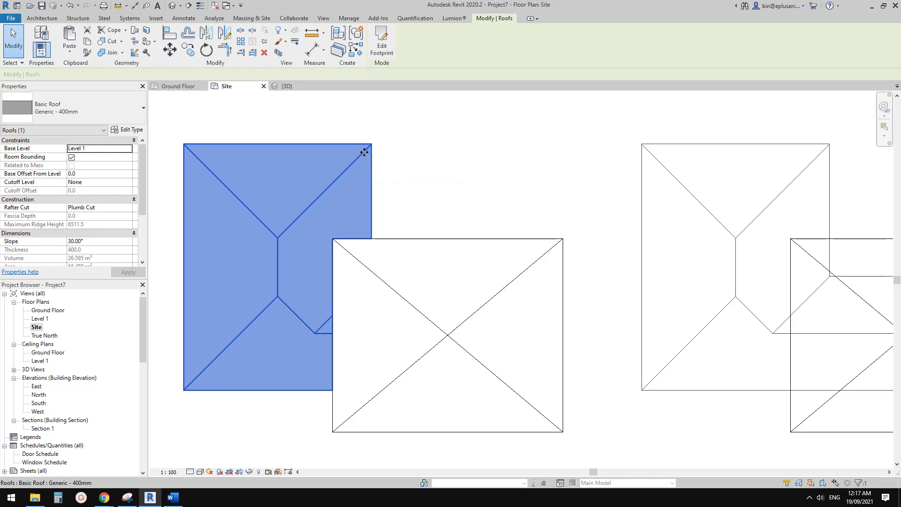
Step: Paste the first L-shaped roof Aligned to Same Place and switch to the 3D view
{"action": "left_click", "coordinate": [69, 39]}
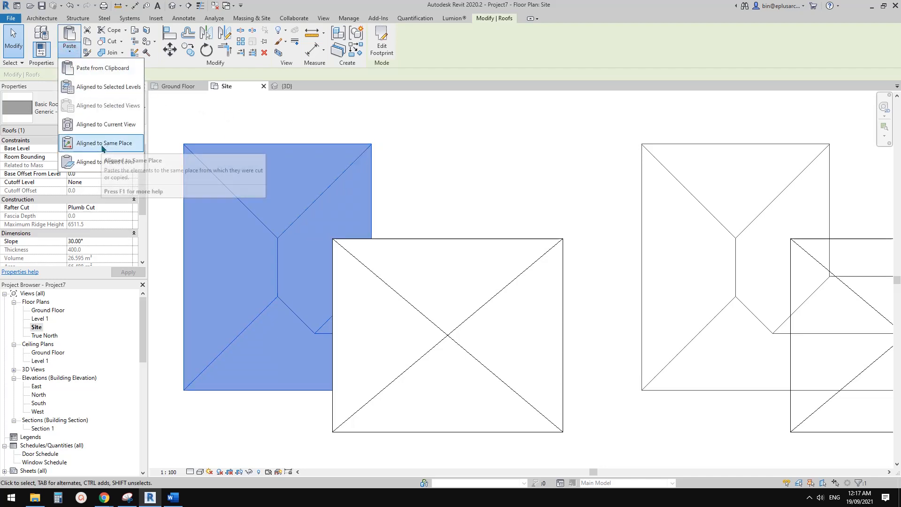
{"action": "left_click", "coordinate": [102, 143]}
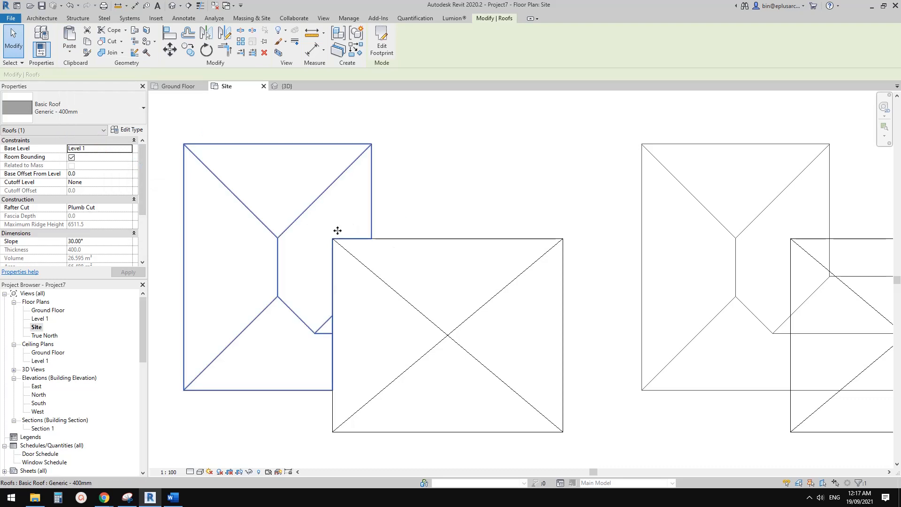
{"action": "mouse_move", "coordinate": [366, 237]}
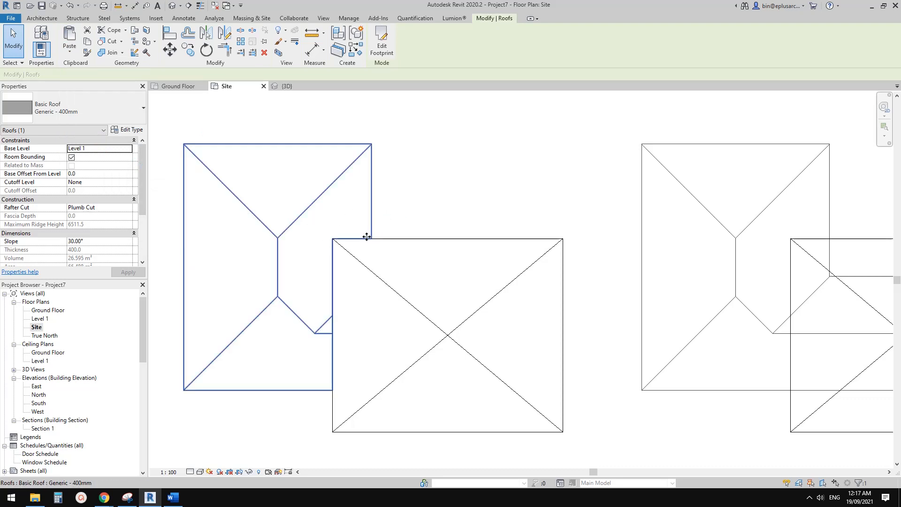
{"action": "mouse_move", "coordinate": [354, 238]}
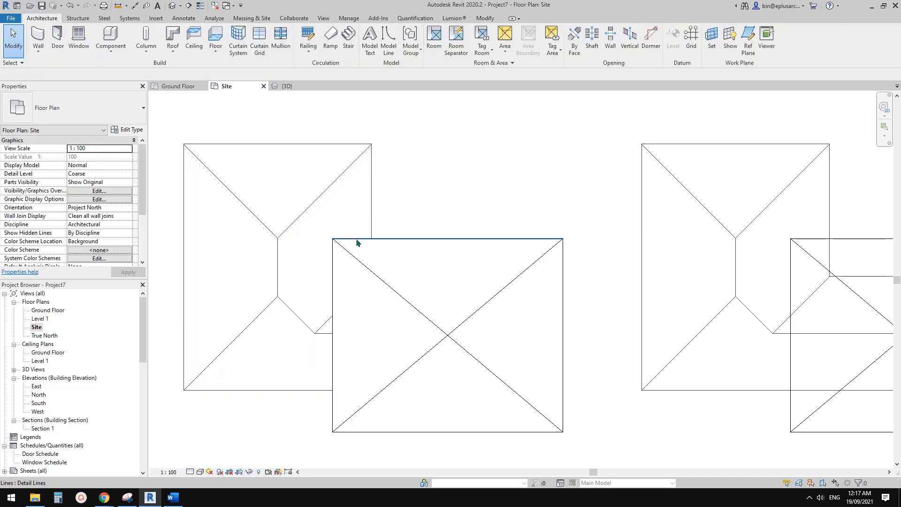
{"action": "mouse_move", "coordinate": [348, 242]}
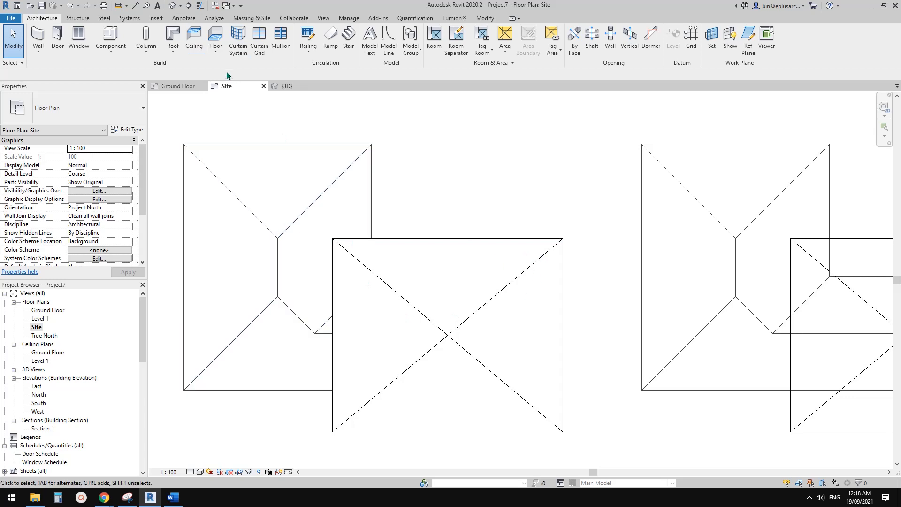
{"action": "left_click", "coordinate": [286, 85]}
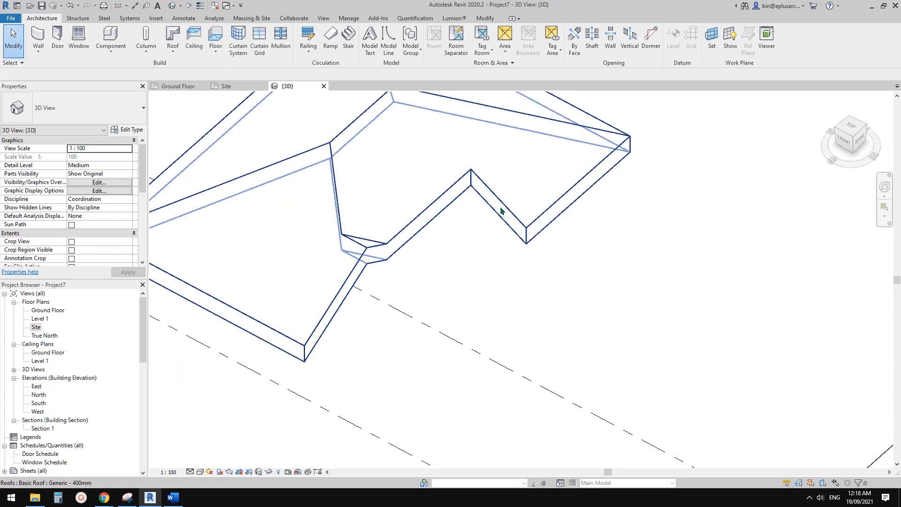
Step: Reshape the wing opening cut's boundary into a notched outline around the main hip block
{"action": "left_click", "coordinate": [499, 205]}
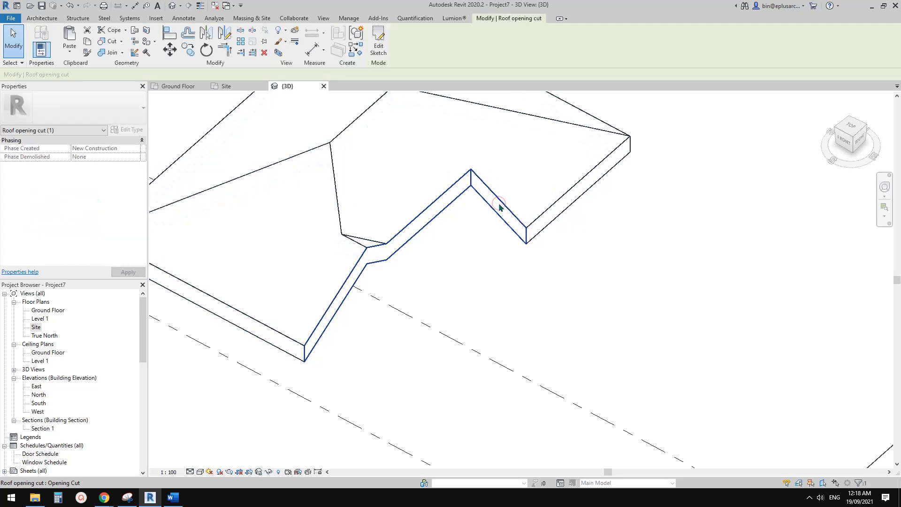
{"action": "left_click", "coordinate": [379, 49]}
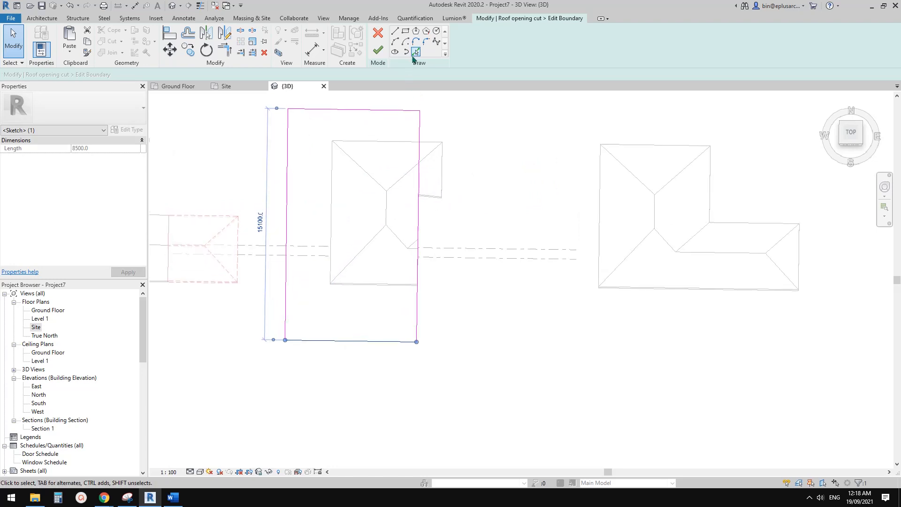
{"action": "left_click", "coordinate": [414, 52]}
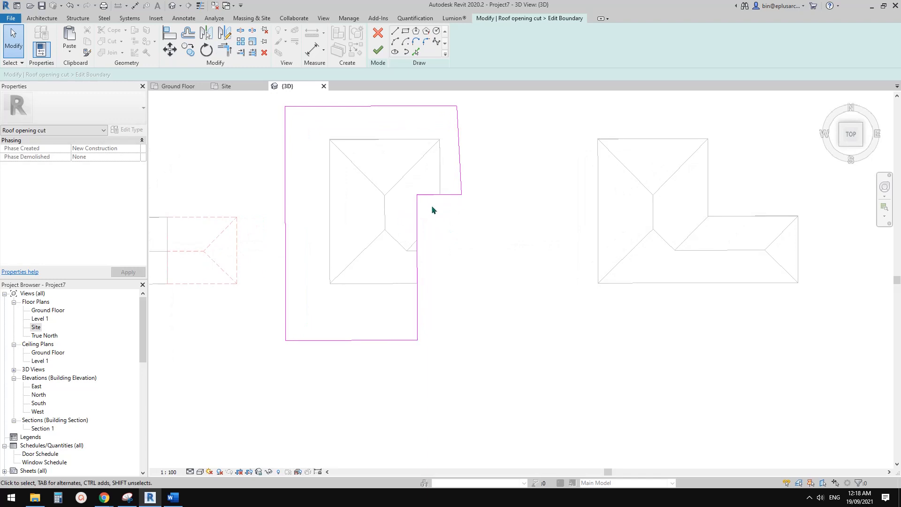
{"action": "mouse_move", "coordinate": [357, 74]}
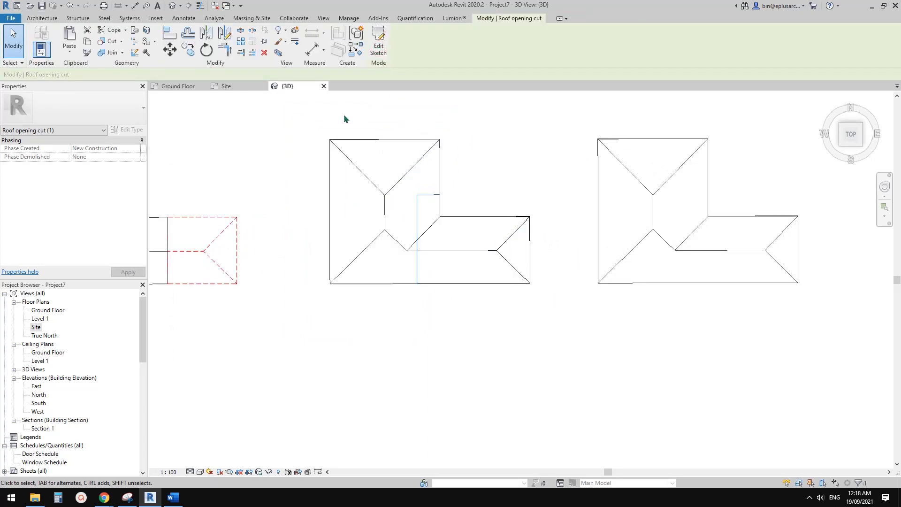
Step: Inspect the middle roof's cut wing in 3D, then return to the Site floor plan
{"action": "left_click", "coordinate": [366, 212]}
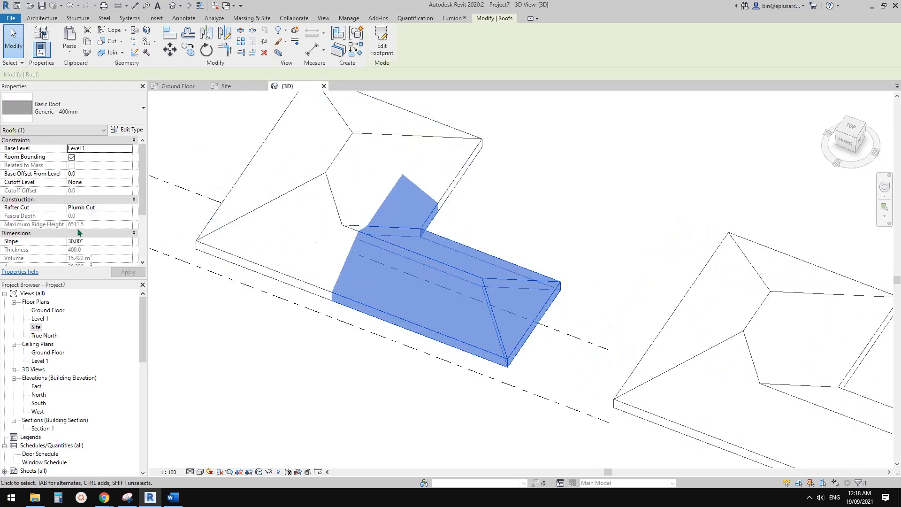
{"action": "left_click", "coordinate": [139, 242]}
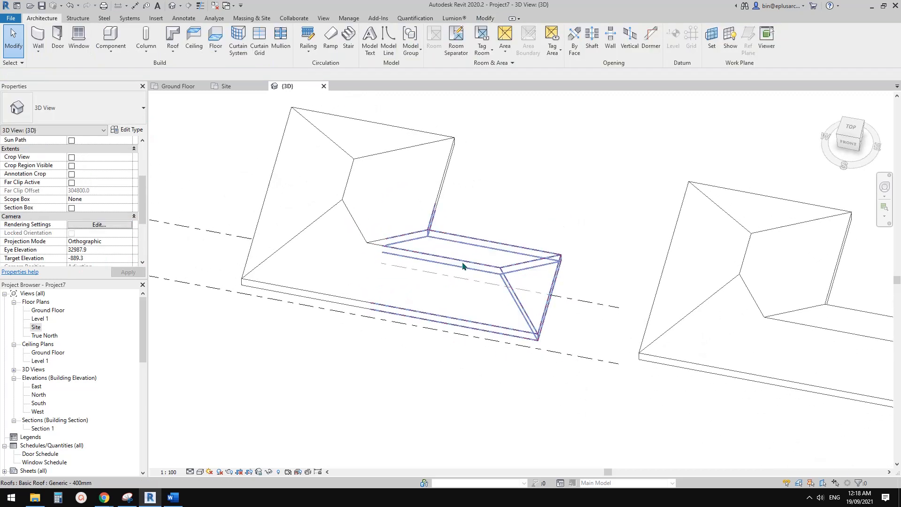
{"action": "left_click", "coordinate": [464, 266]}
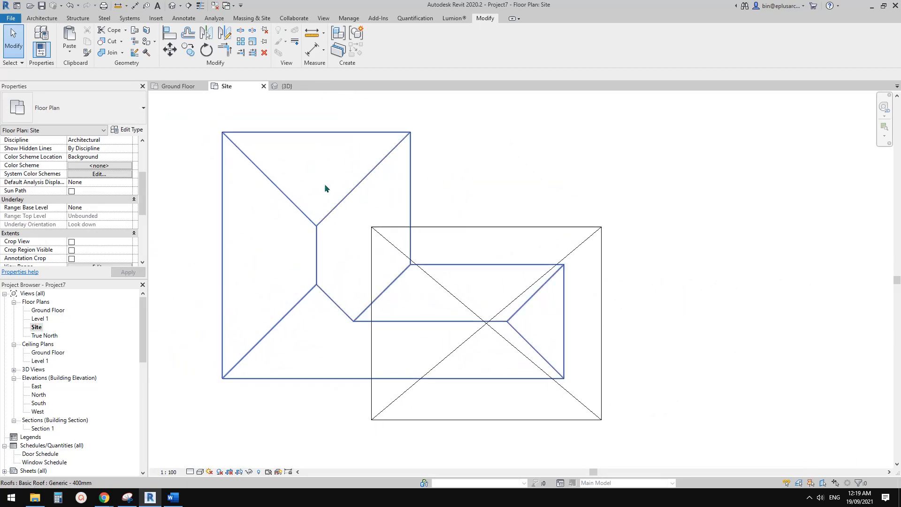
Step: Begin a Model In-Place component from the Architecture tools with its family category set to Roofs
{"action": "left_click", "coordinate": [47, 18]}
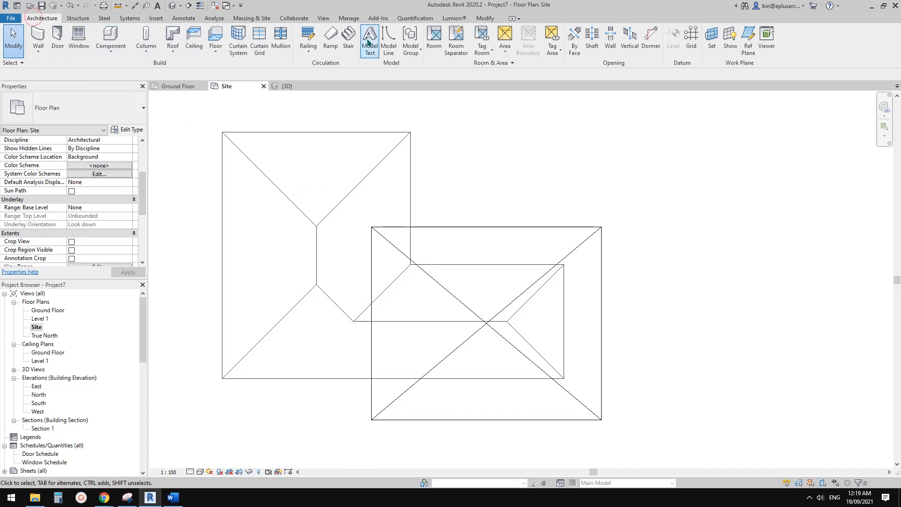
{"action": "left_click", "coordinate": [110, 38]}
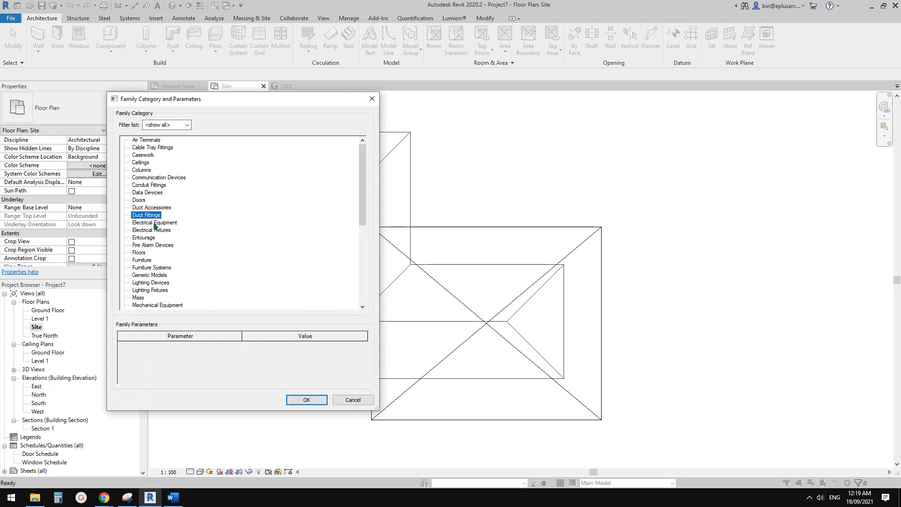
{"action": "left_click", "coordinate": [141, 297]}
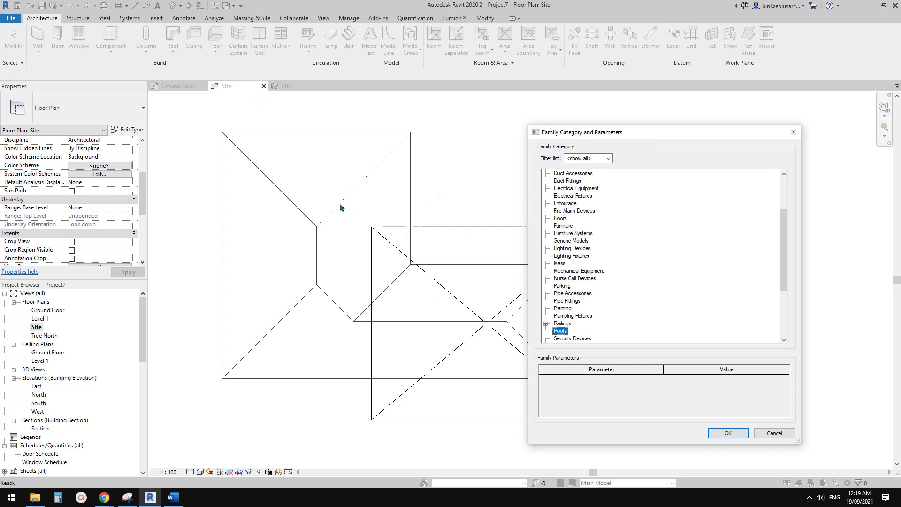
{"action": "left_click_drag", "start_coordinate": [580, 131], "coordinate": [260, 87]}
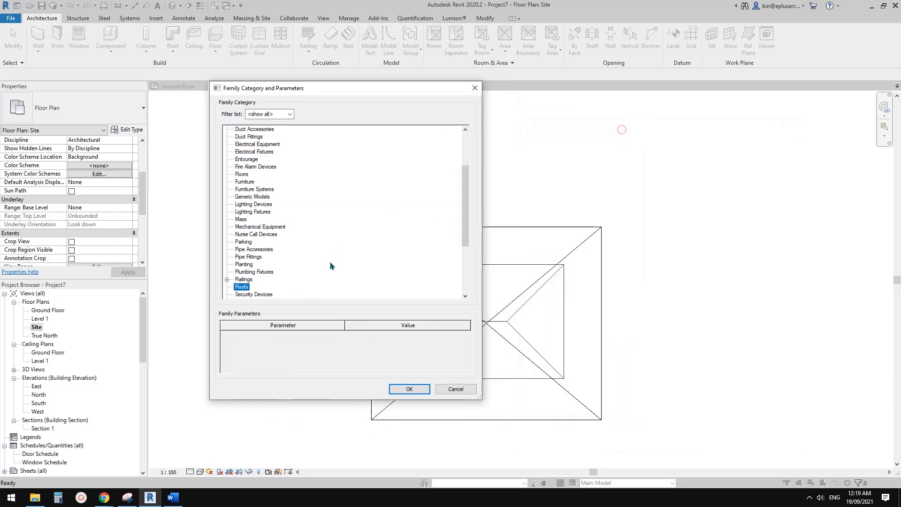
{"action": "left_click", "coordinate": [409, 388]}
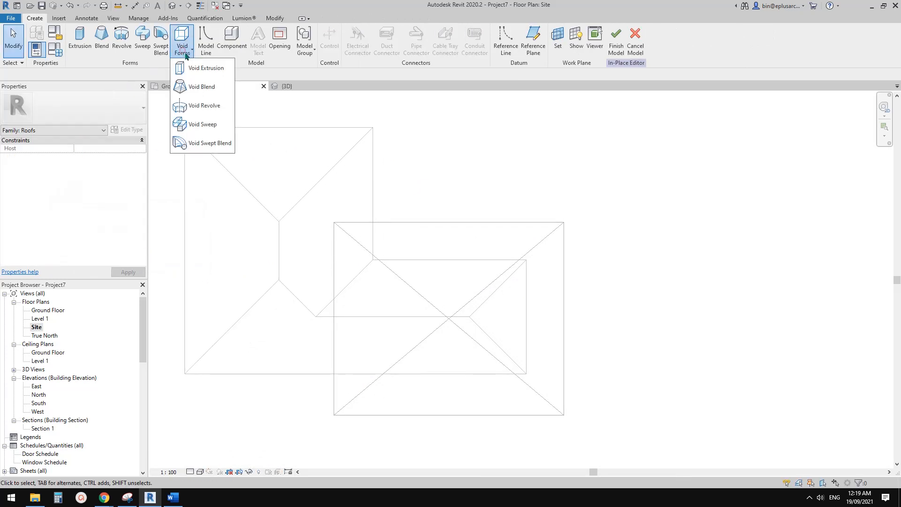
{"action": "mouse_move", "coordinate": [210, 70]}
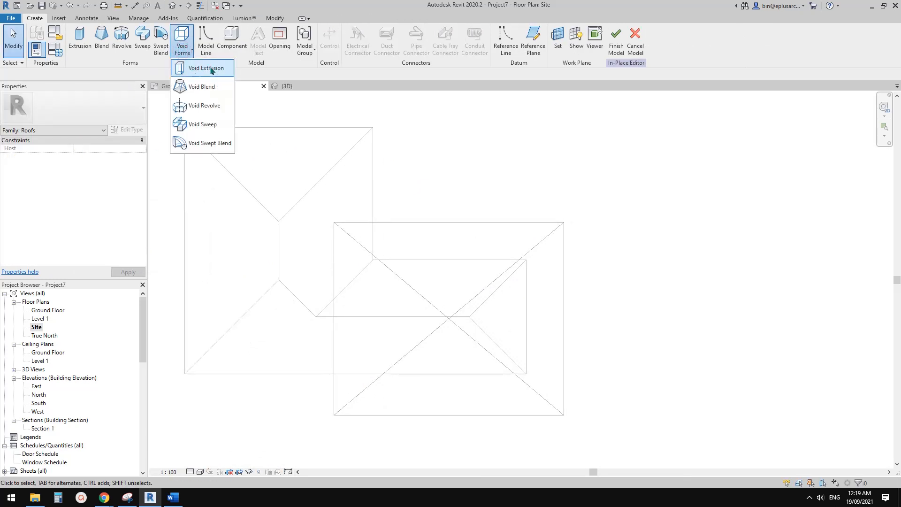
Step: Sketch a void extrusion rectangle over the third roof's wing to cut it away
{"action": "left_click", "coordinate": [206, 68]}
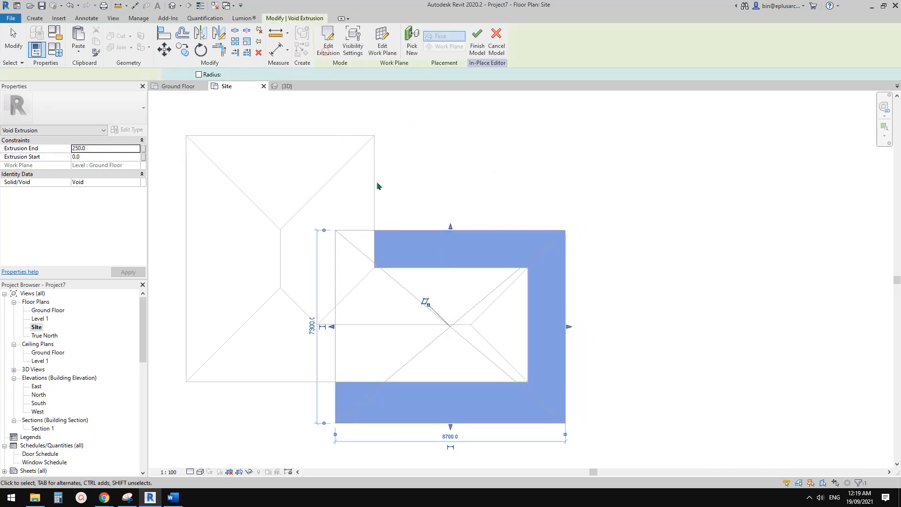
{"action": "left_click", "coordinate": [282, 86]}
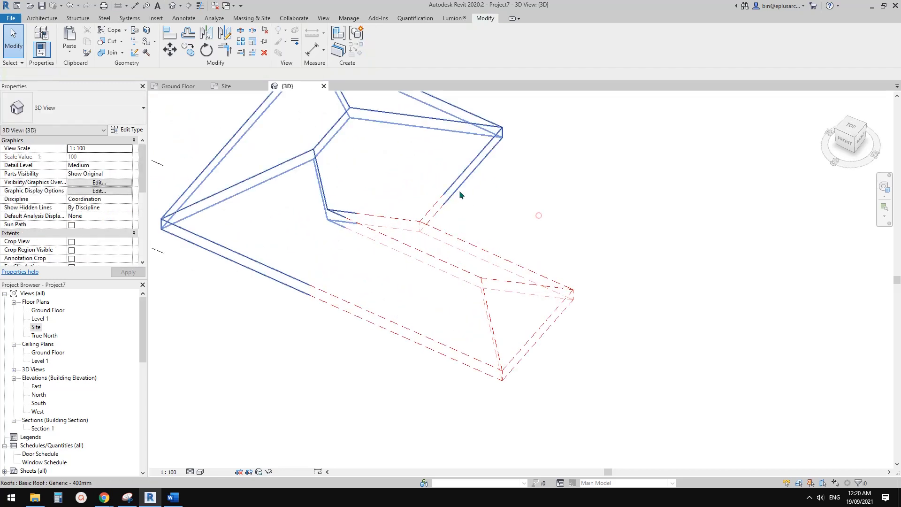
{"action": "left_click", "coordinate": [391, 186]}
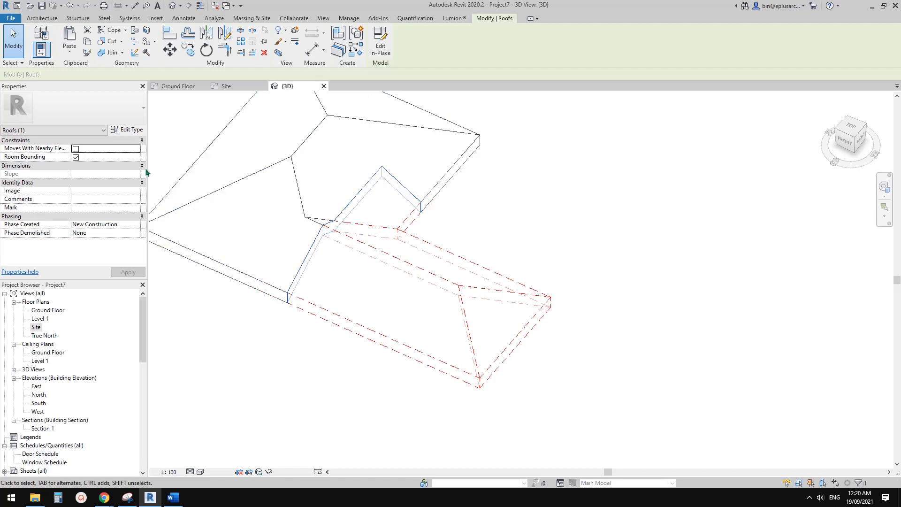
{"action": "mouse_move", "coordinate": [71, 224]}
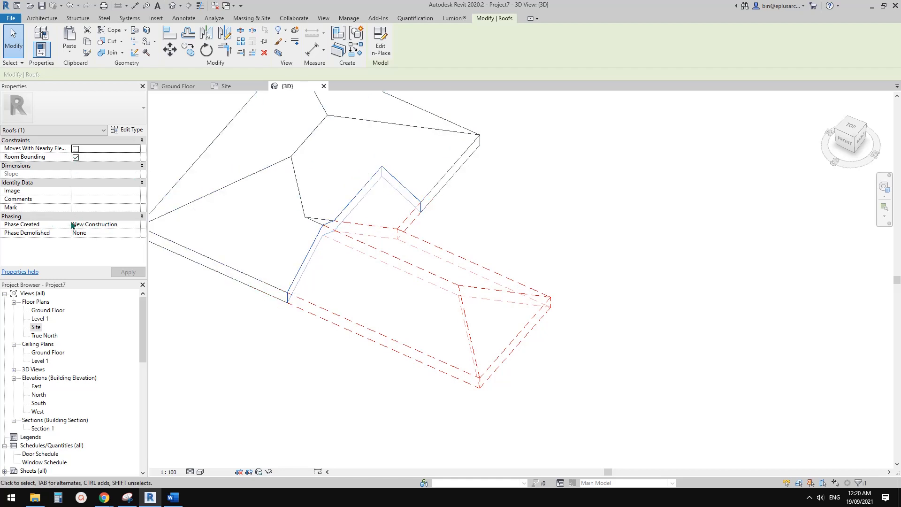
{"action": "mouse_move", "coordinate": [107, 224]}
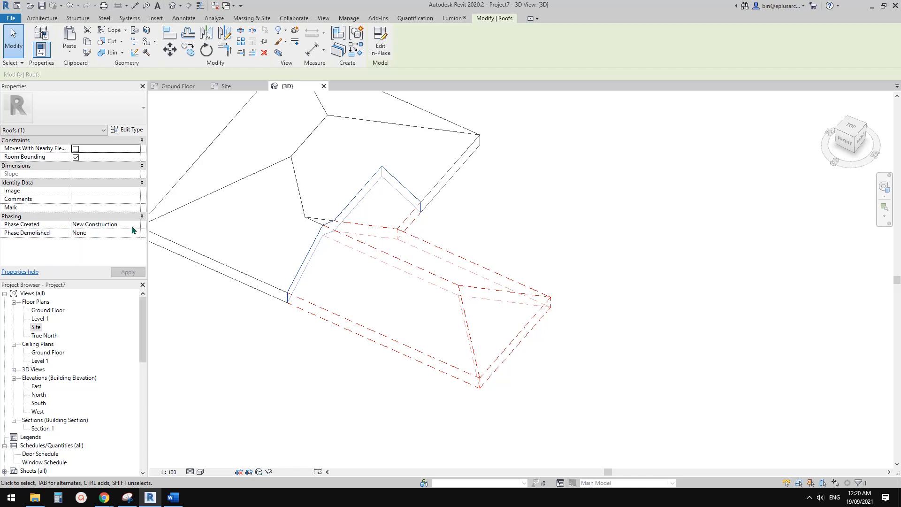
{"action": "mouse_move", "coordinate": [164, 150]}
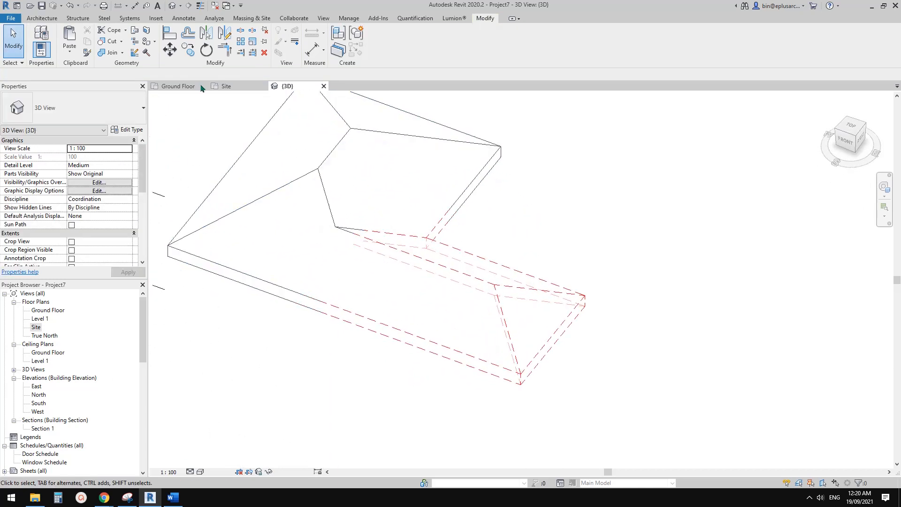
Step: Unjoin the third roof's geometry via the Modify Join dropdown so the wing stands alone
{"action": "left_click", "coordinate": [121, 53]}
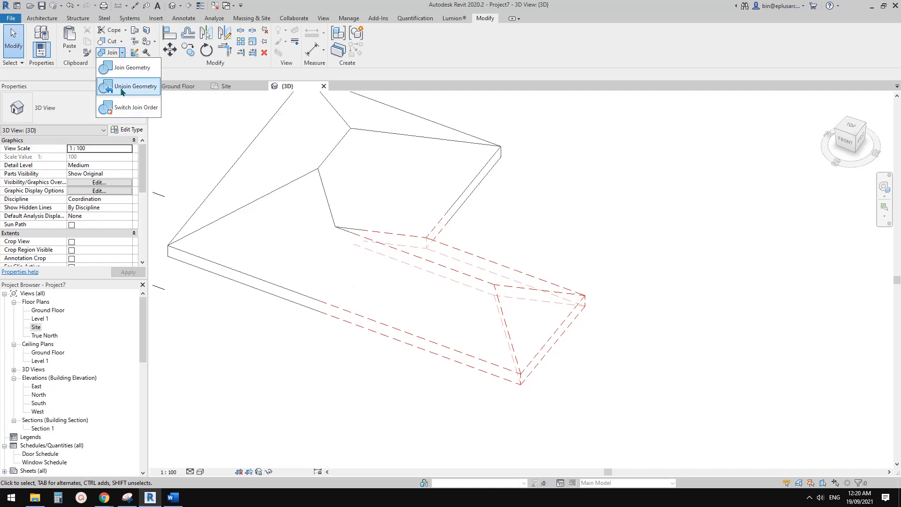
{"action": "left_click", "coordinate": [135, 86]}
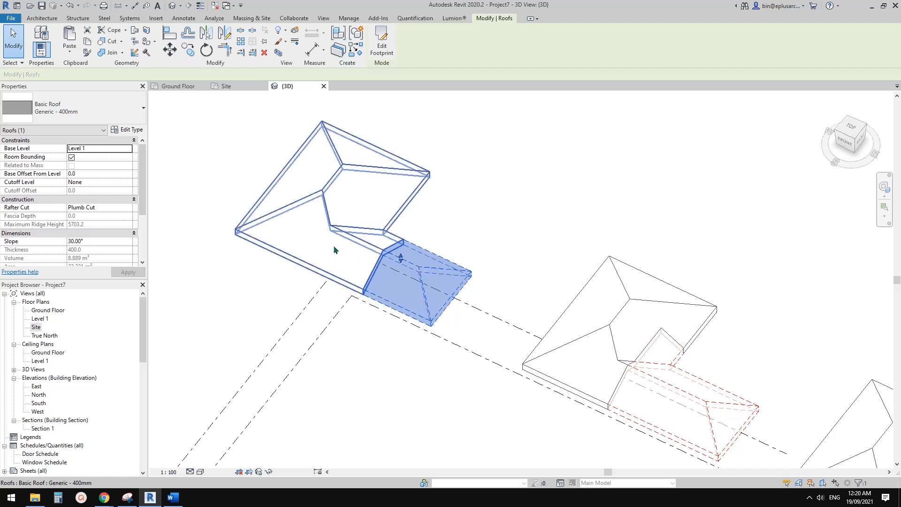
{"action": "mouse_move", "coordinate": [357, 259]}
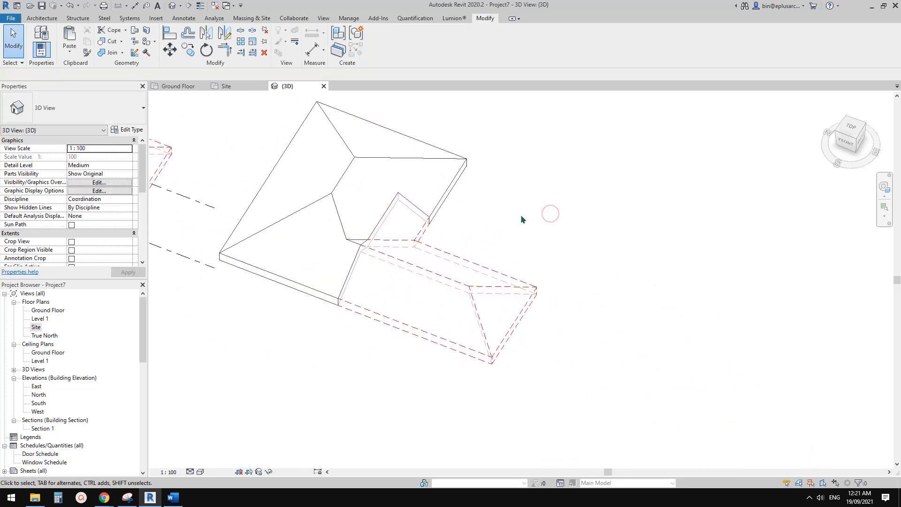
{"action": "left_click", "coordinate": [403, 248]}
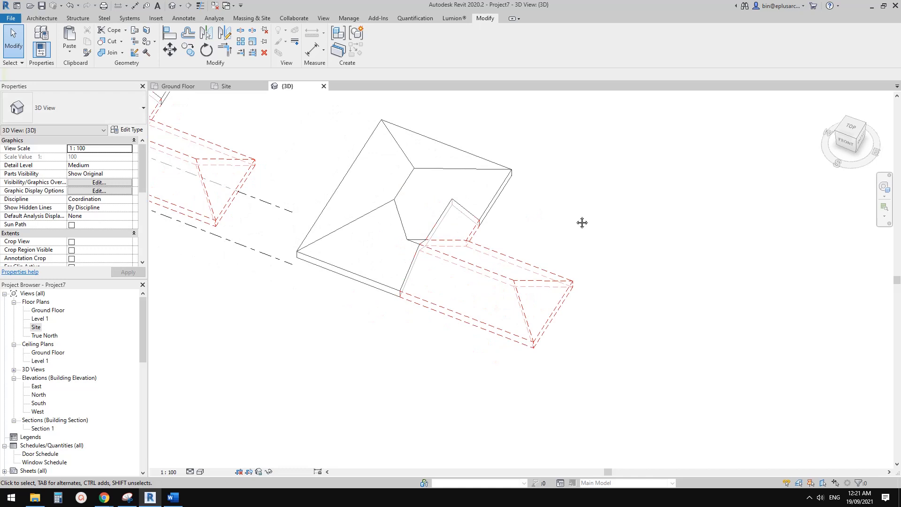
{"action": "left_click_drag", "start_coordinate": [581, 223], "coordinate": [467, 236]}
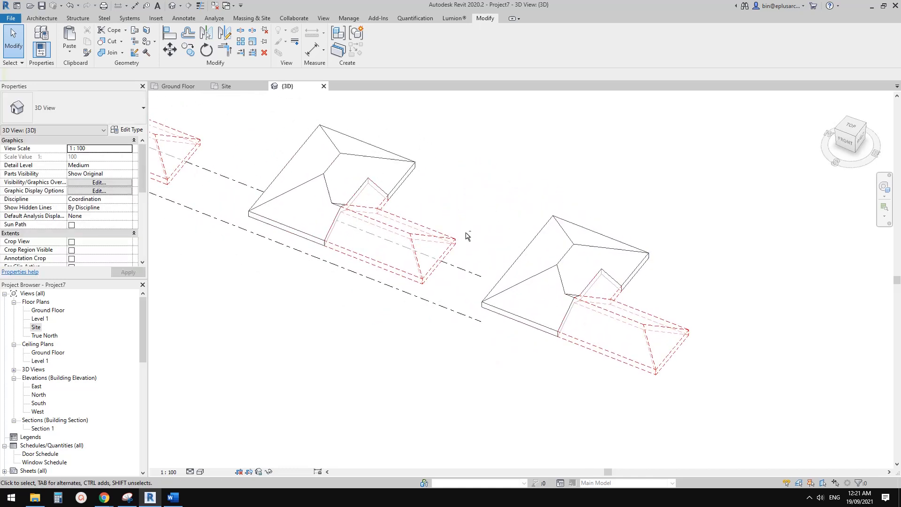